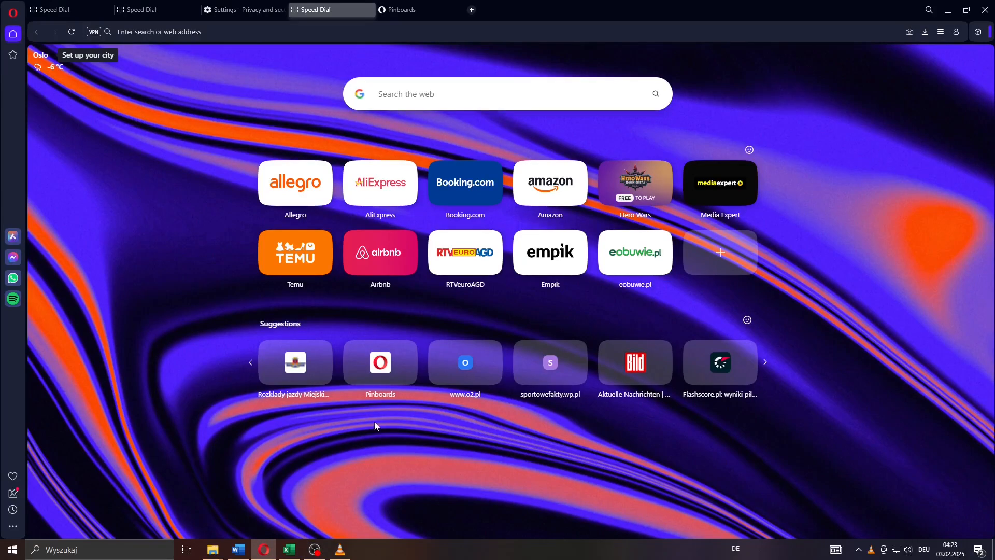
mouse_move(436, 469)
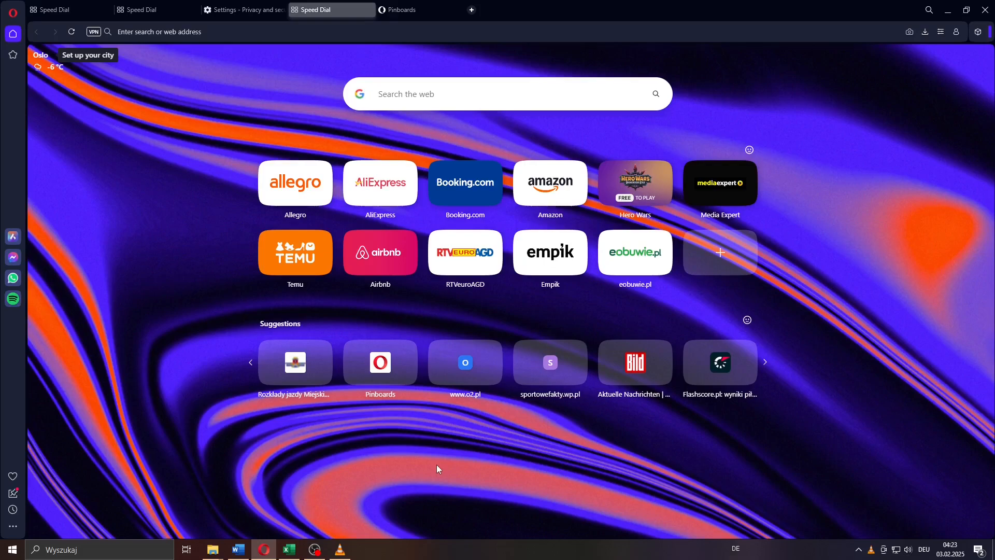
mouse_move(265, 74)
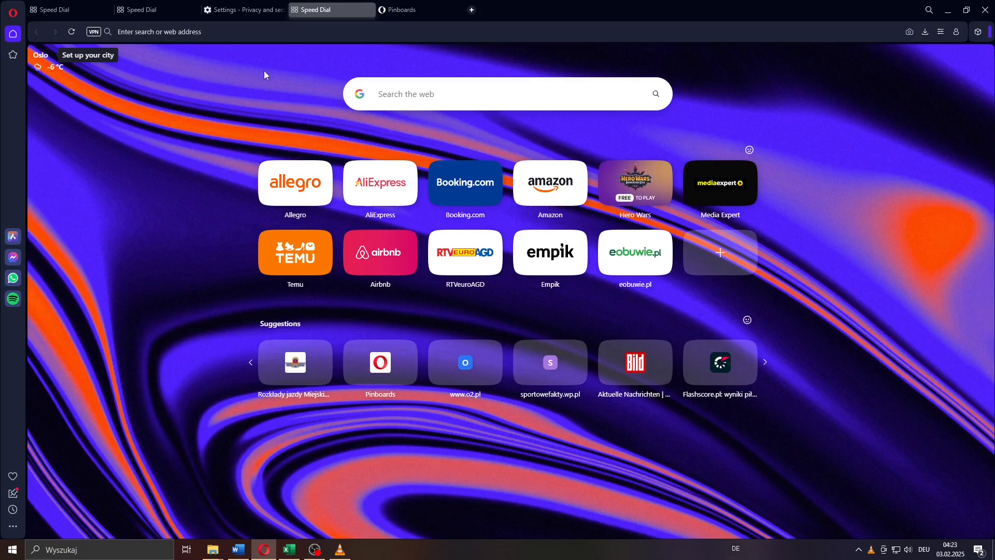
mouse_move(110, 146)
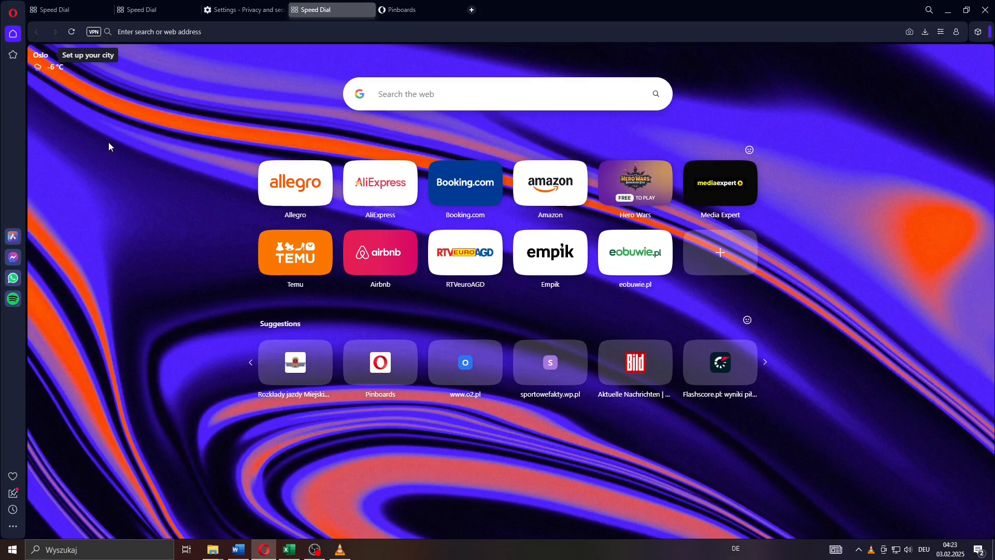
mouse_move(13, 476)
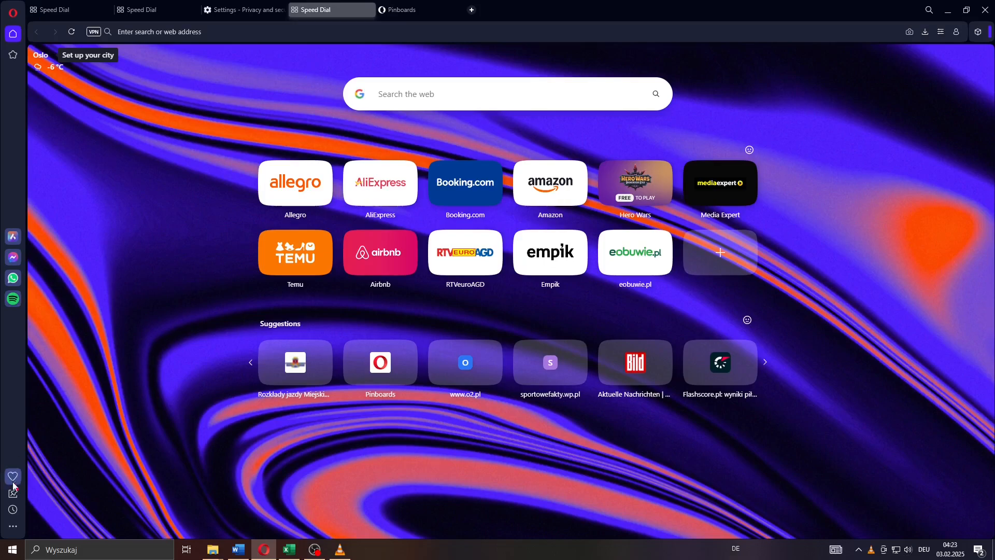
mouse_move(12, 493)
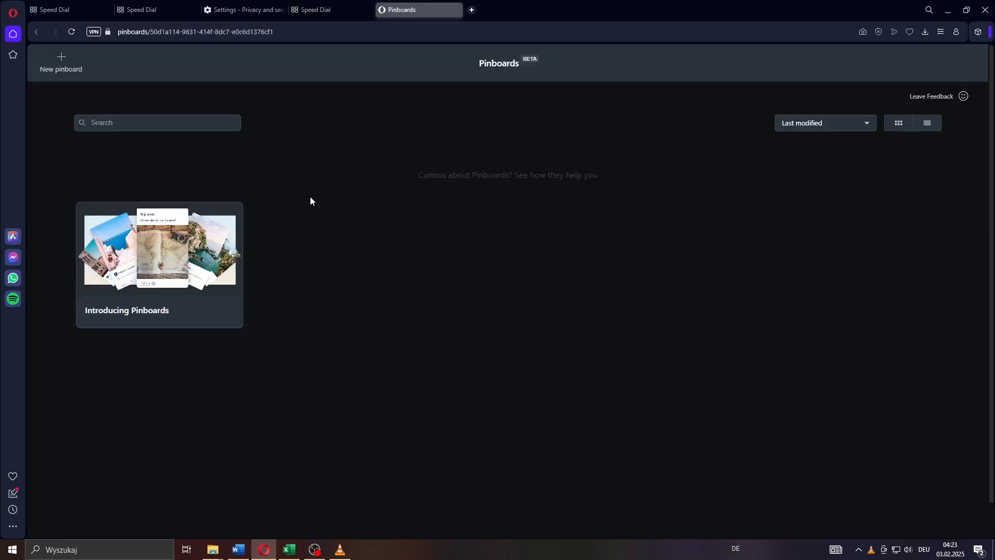
double_click(431, 175)
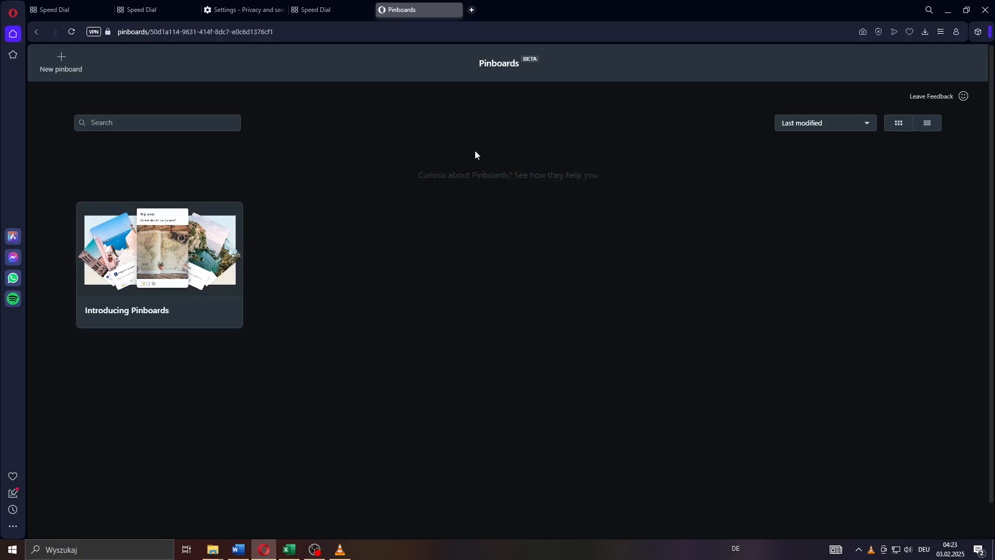
mouse_move(466, 162)
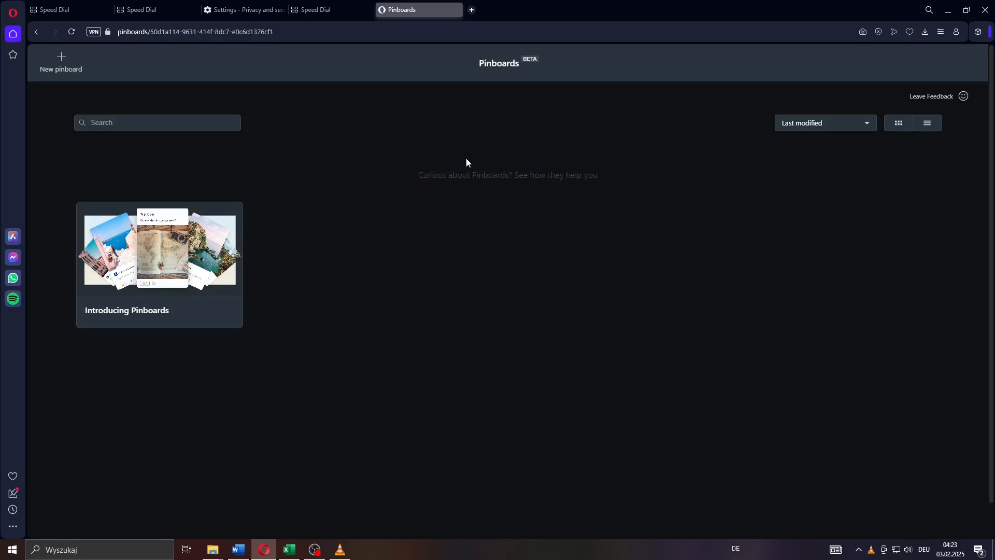
mouse_move(125, 272)
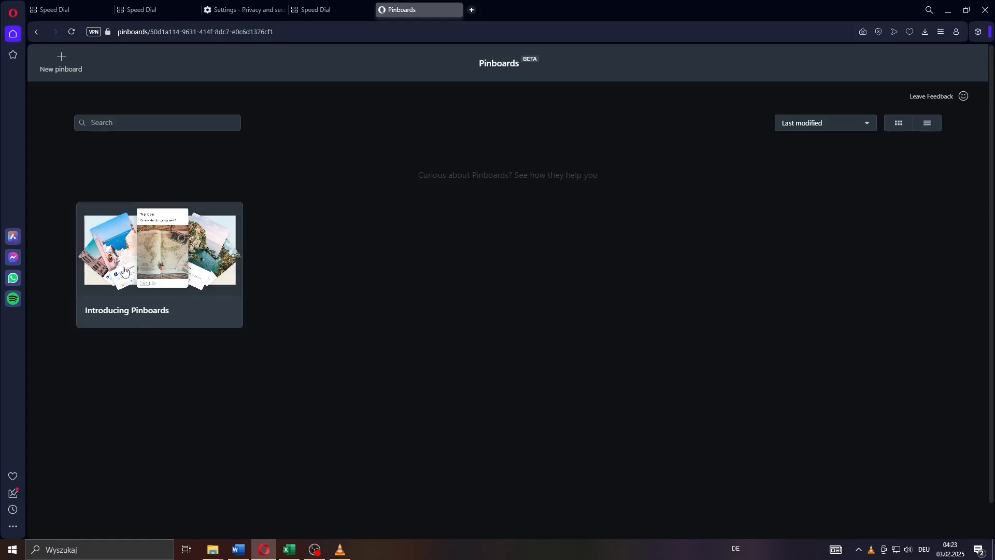
mouse_move(164, 265)
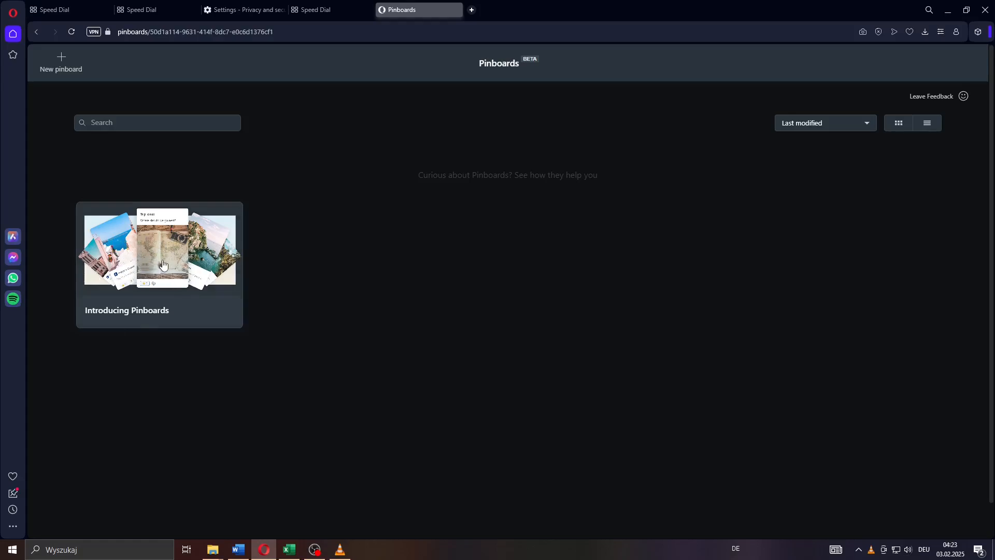
mouse_move(164, 267)
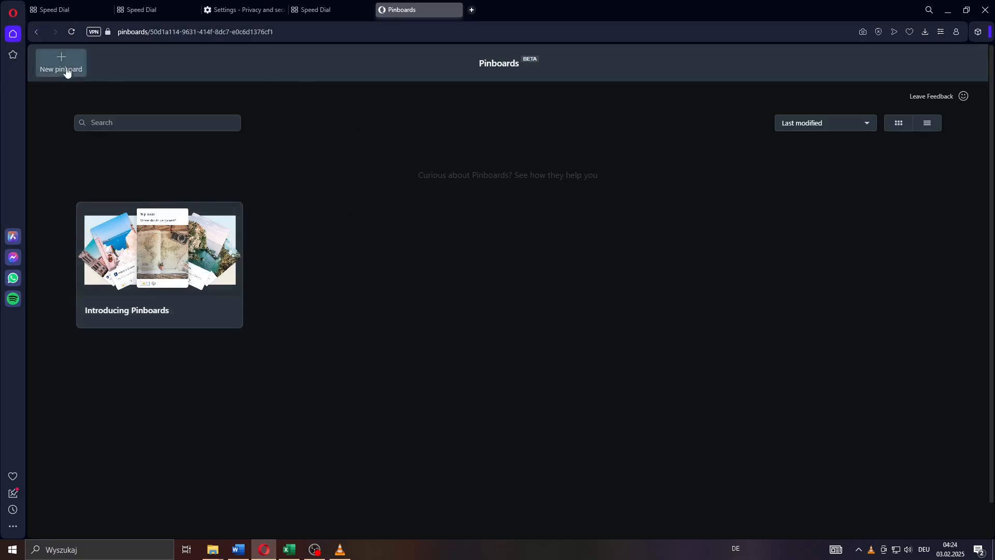
Create a pinboard named 'Pinboard Test 123' and add a blank note card to it.
left_click(60, 62)
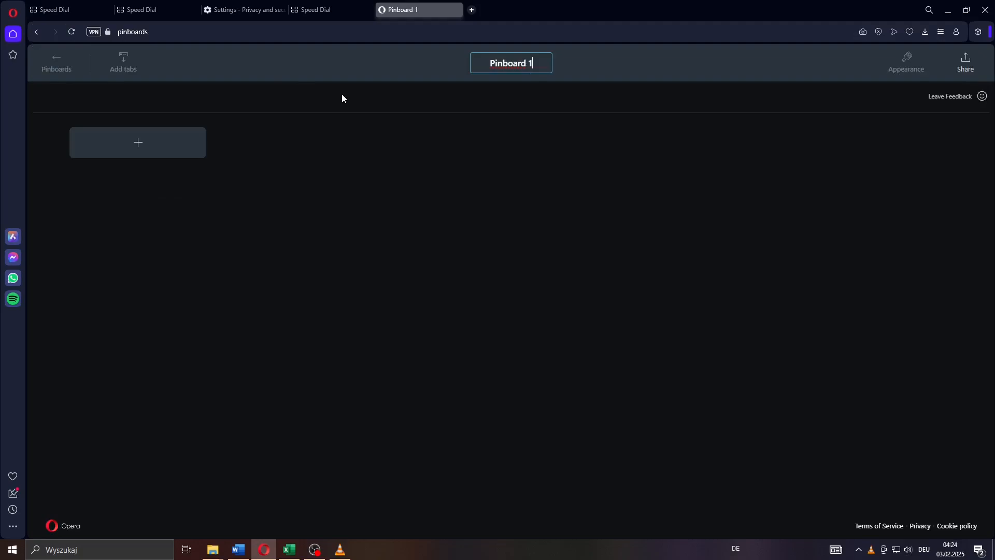
type("Pinboard Test")
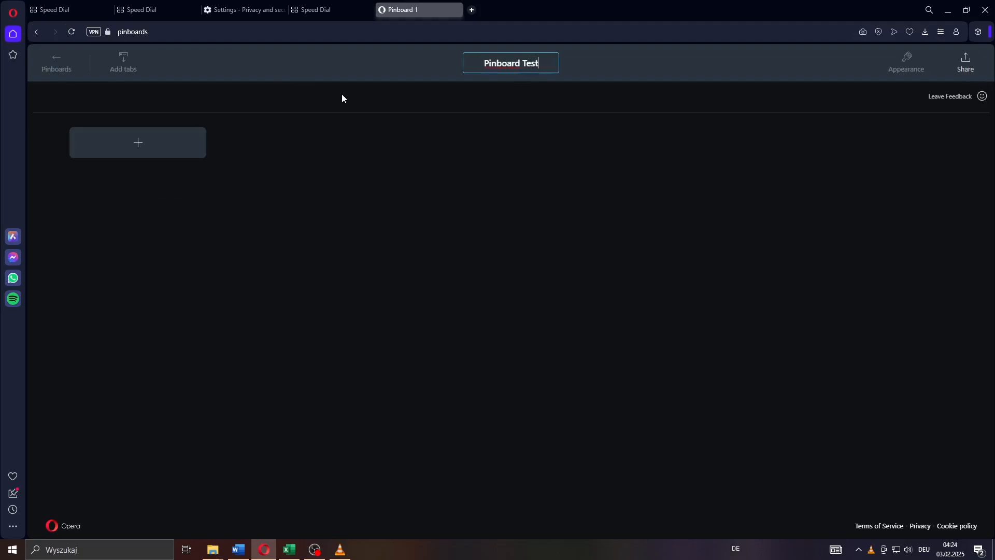
type("123")
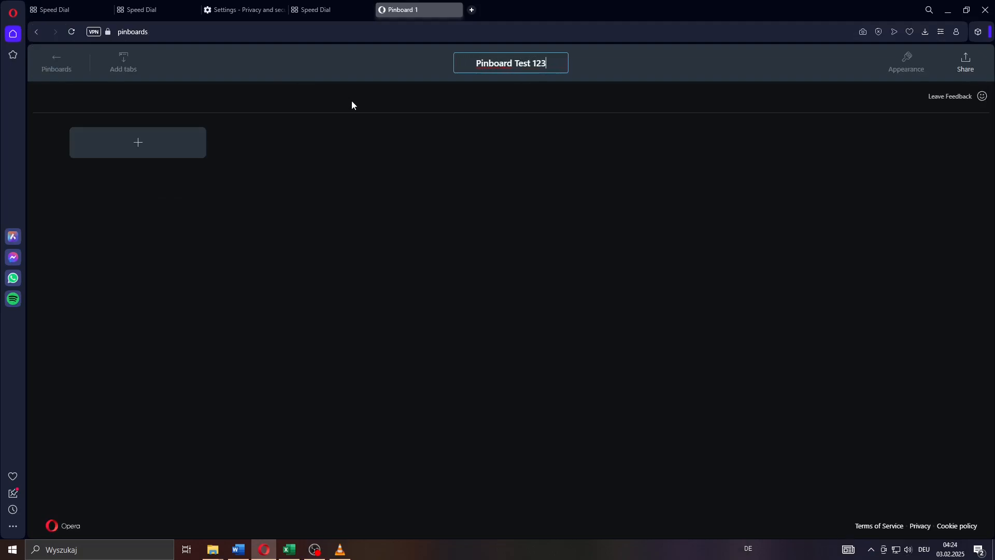
left_click(137, 142)
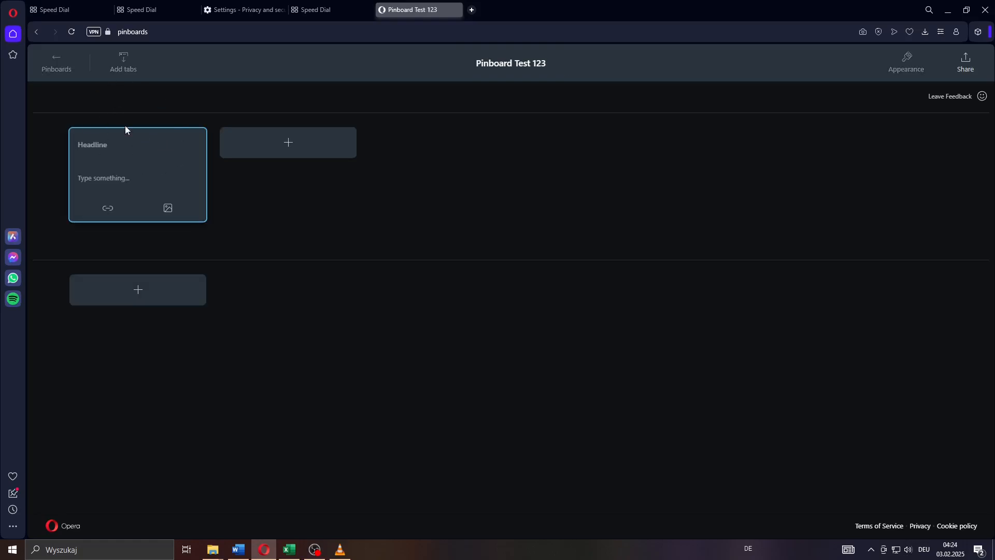
Fill the note with headline 'Test Pinboard 123' and body text 'Test Test 123'.
type("Test P")
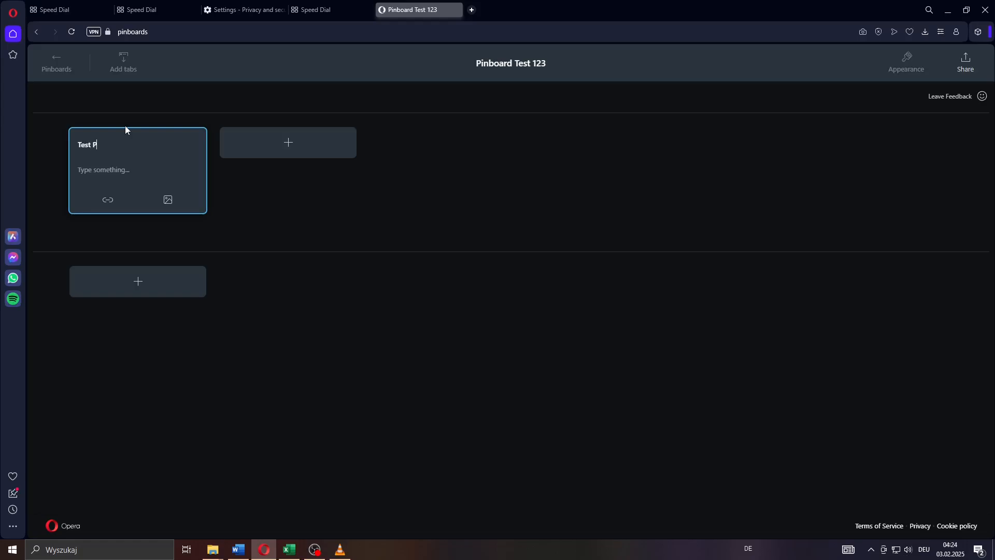
type("inboard")
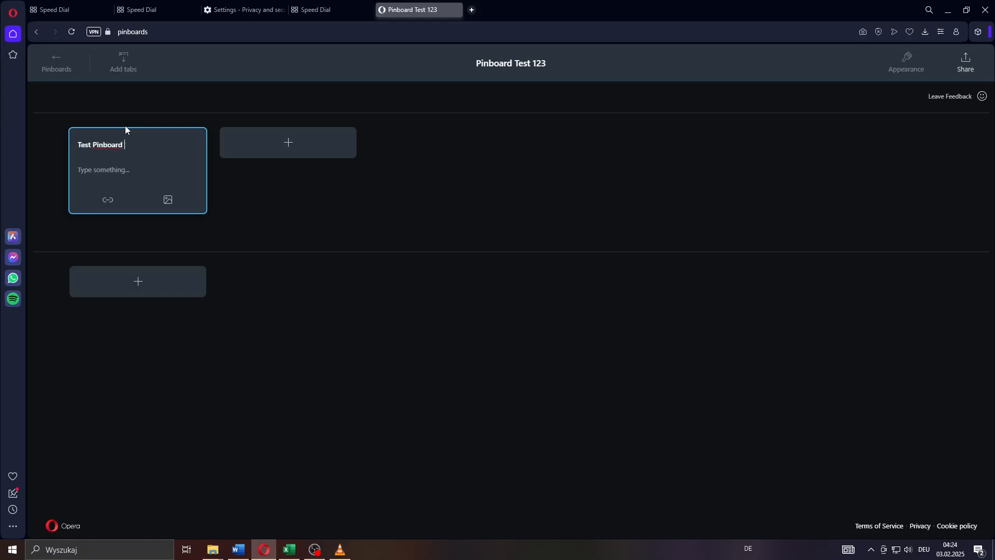
type("123")
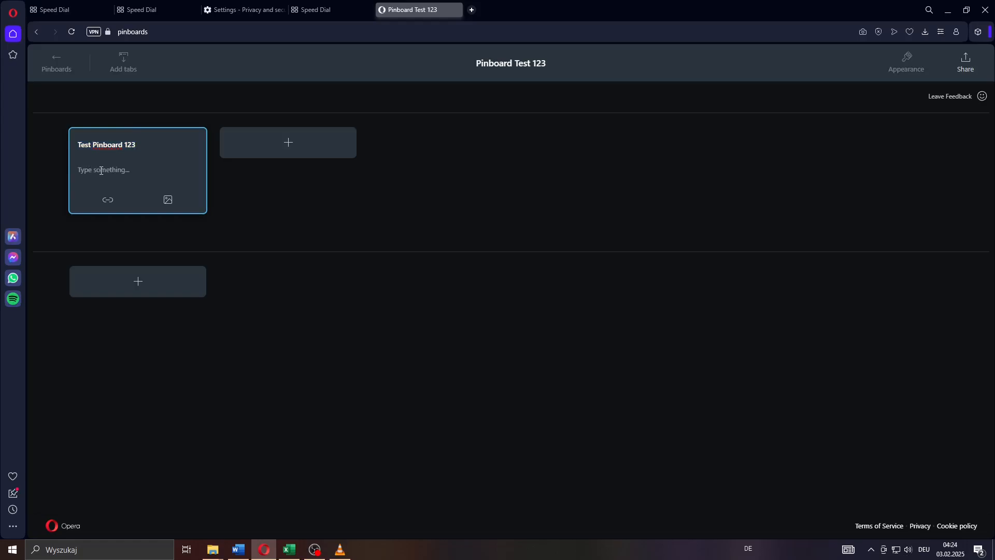
type("Test Test 1")
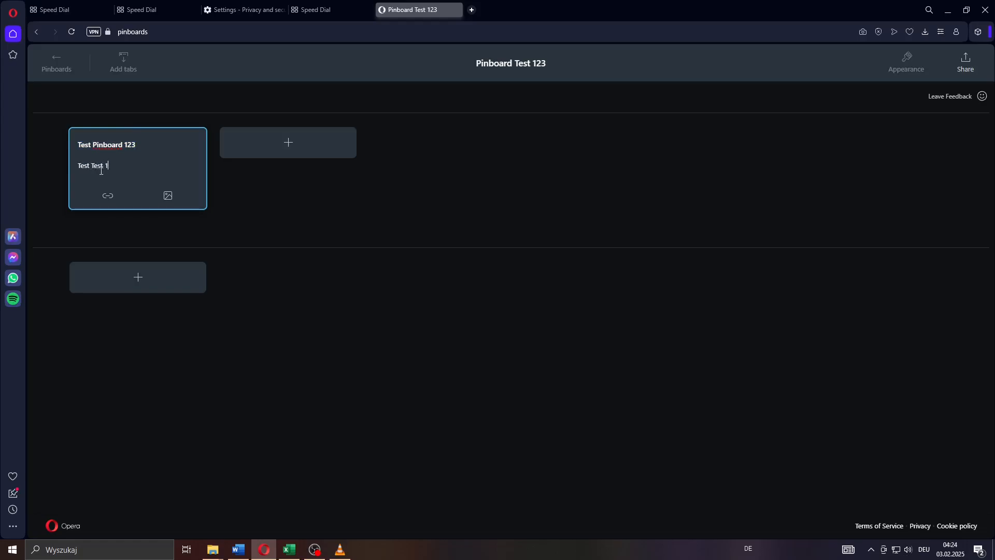
type("23")
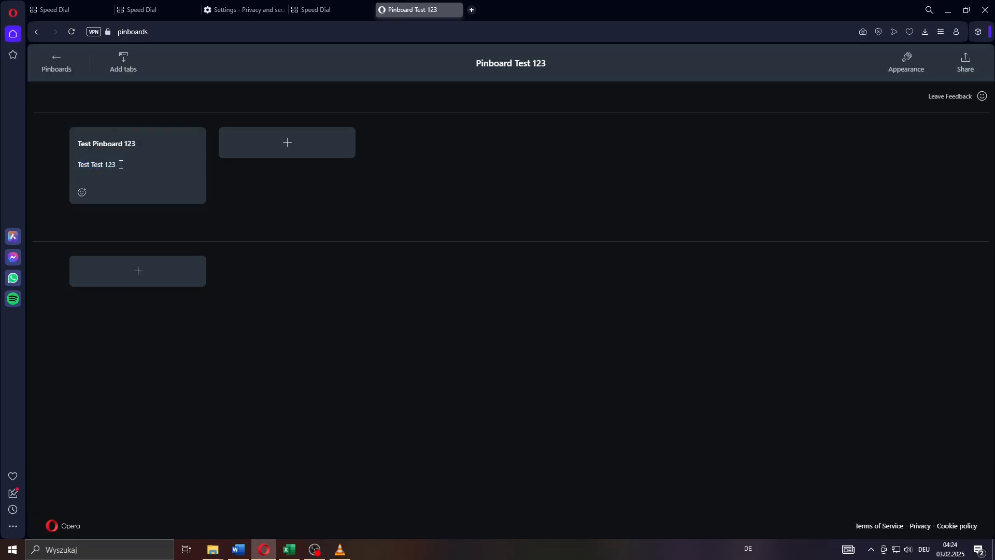
left_click(81, 192)
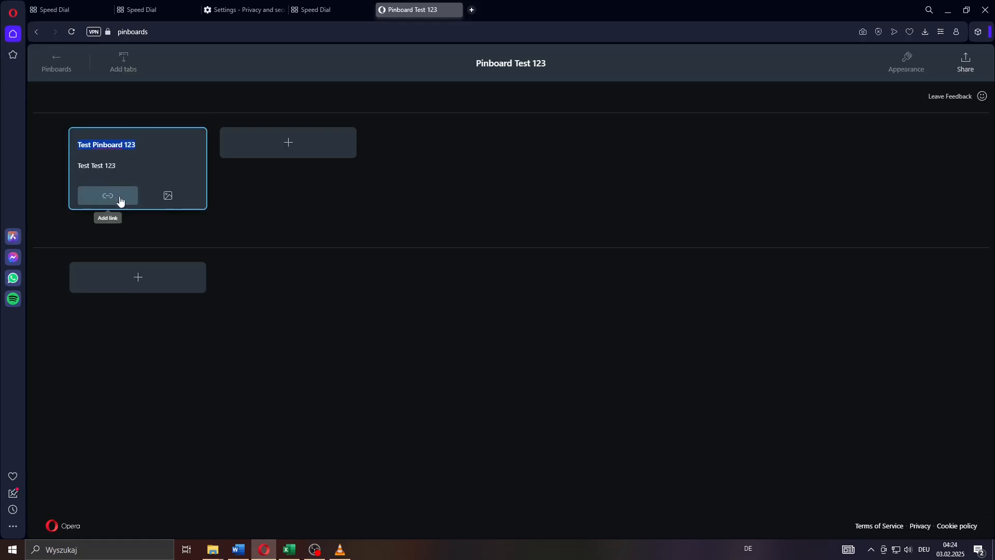
mouse_move(132, 175)
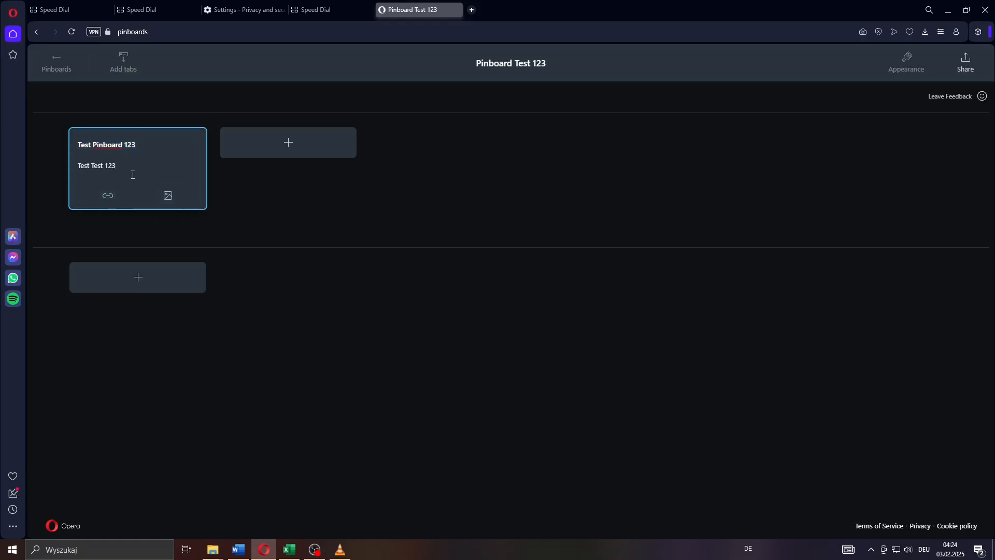
mouse_move(167, 195)
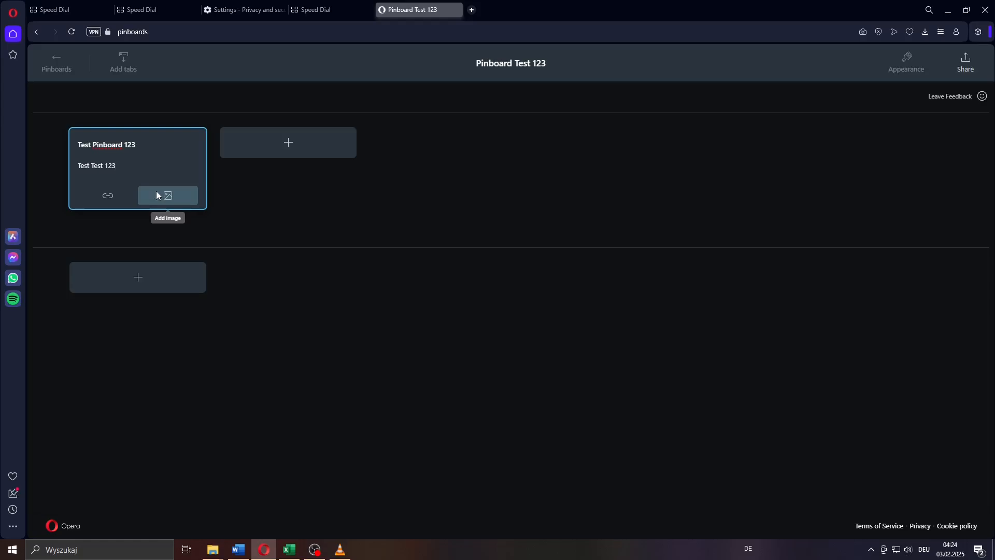
Attach the 'Access Browser Settings' thumbnail to the note and add a second blank card.
left_click(167, 195)
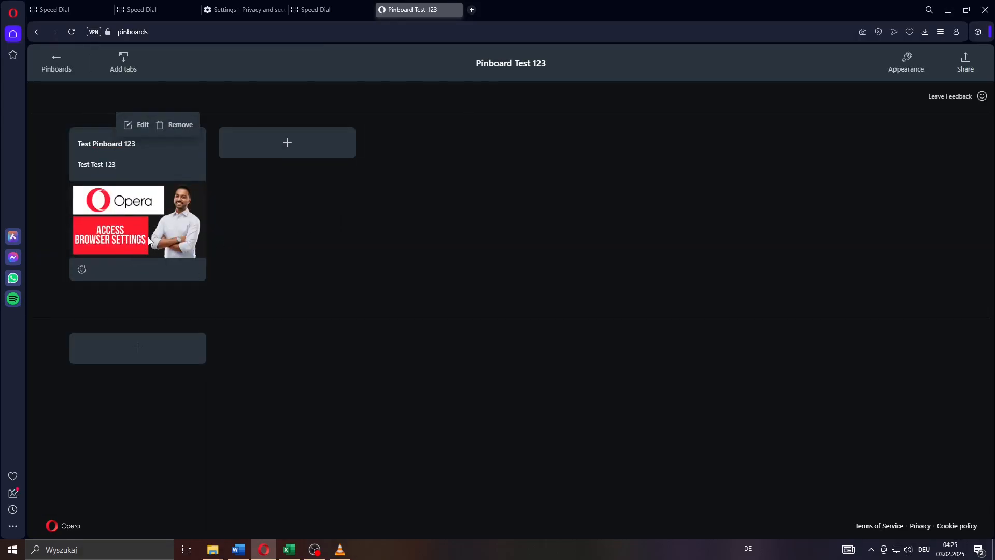
left_click(137, 221)
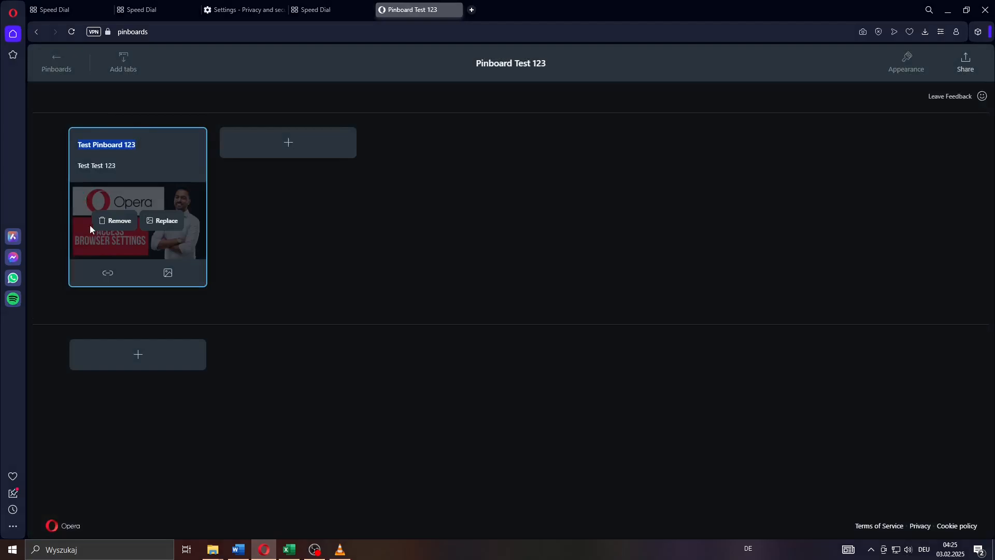
left_click(108, 272)
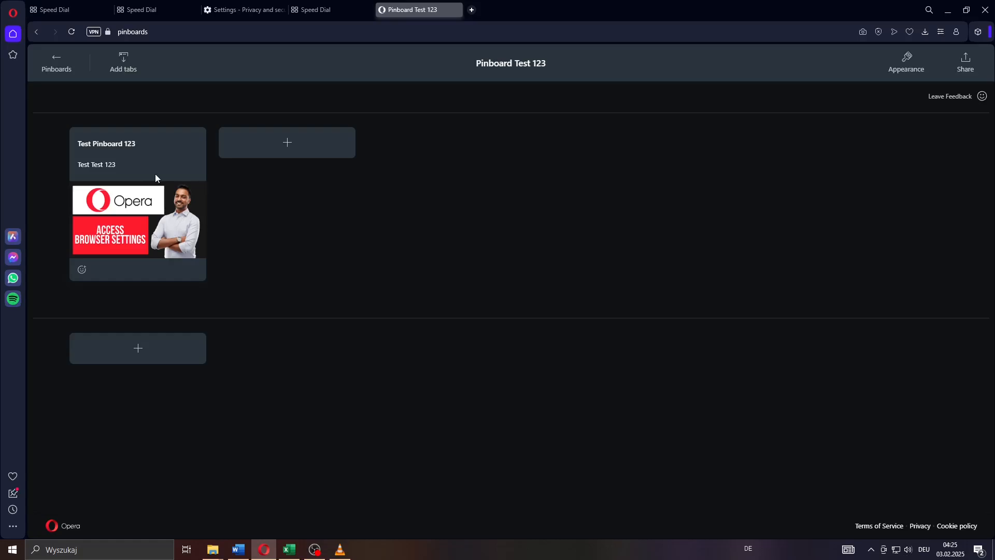
left_click(286, 142)
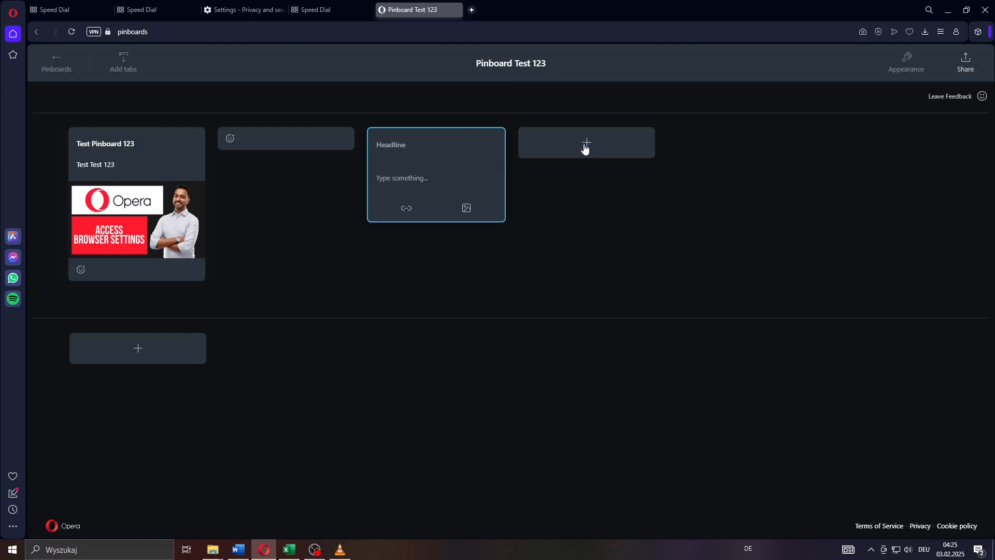
Add a third empty card and view the board's Layout and Background options.
left_click(586, 142)
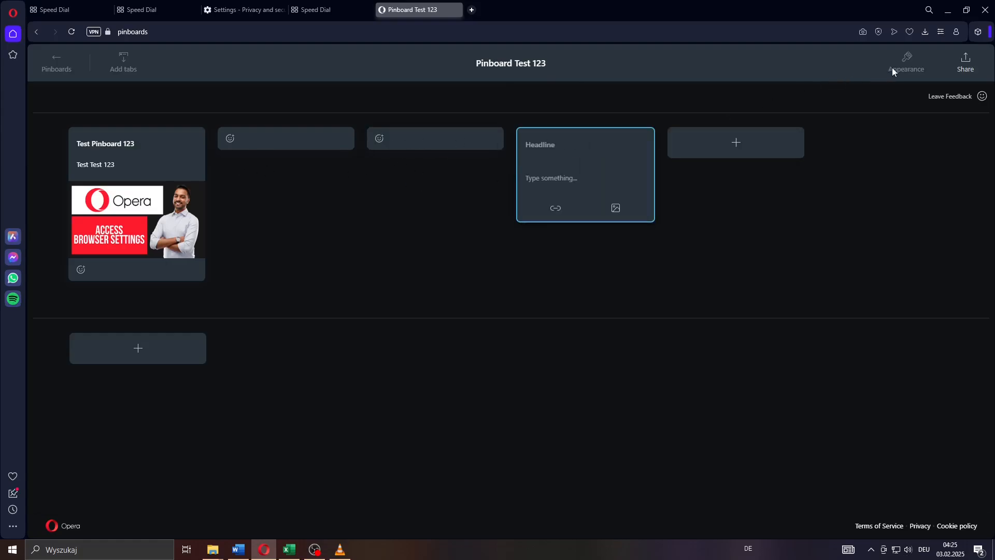
left_click(906, 61)
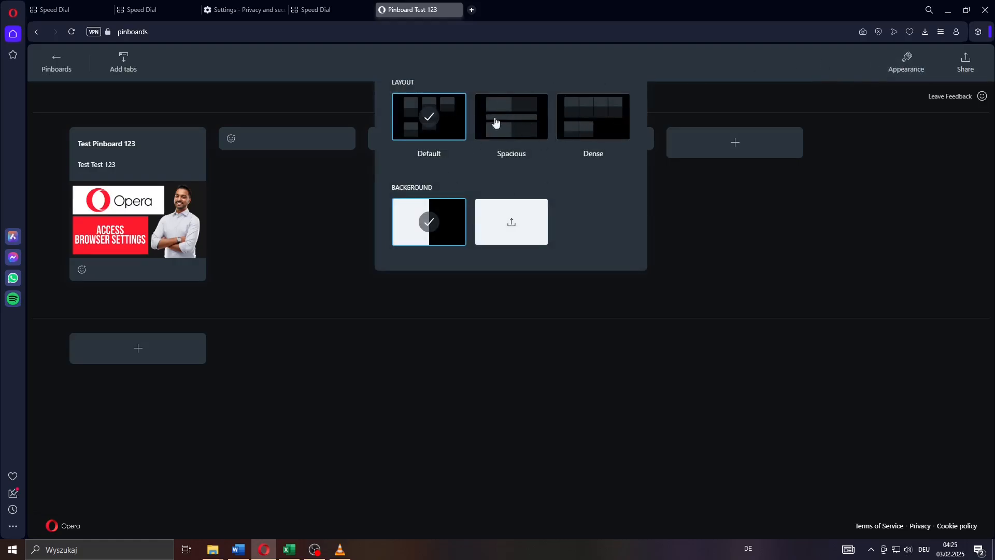
mouse_move(567, 118)
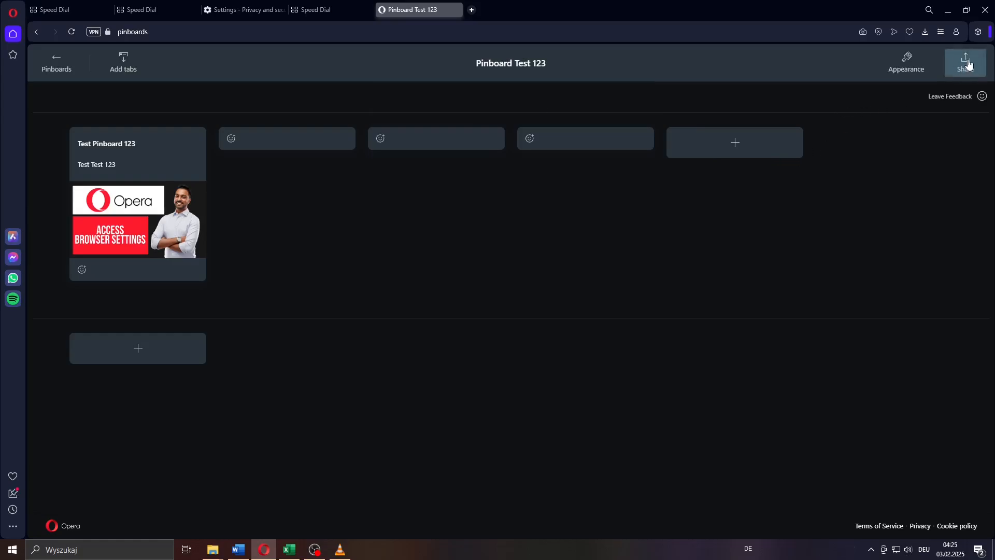
Enable 'Share pinboard with a link' for Pinboard Test 123 and copy the share link.
left_click(965, 63)
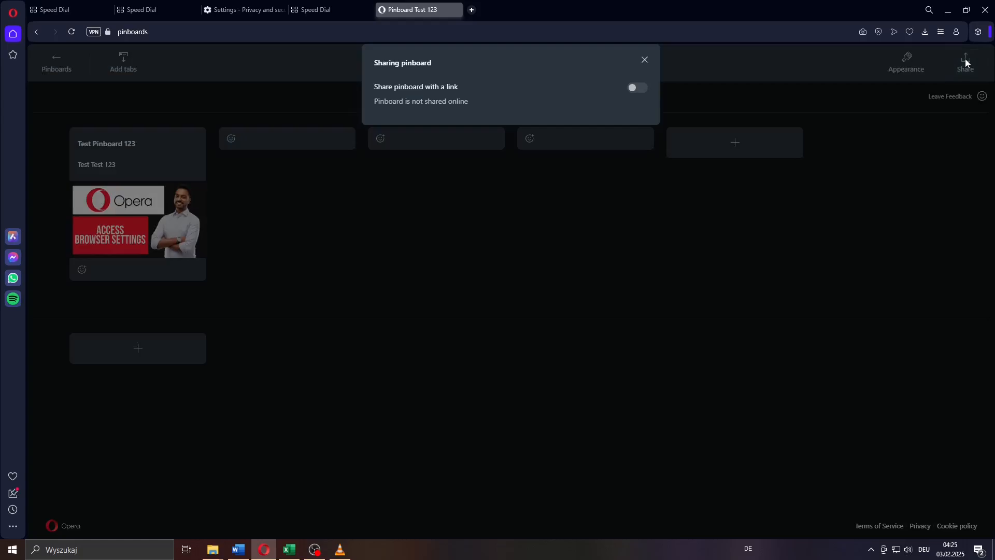
left_click(637, 88)
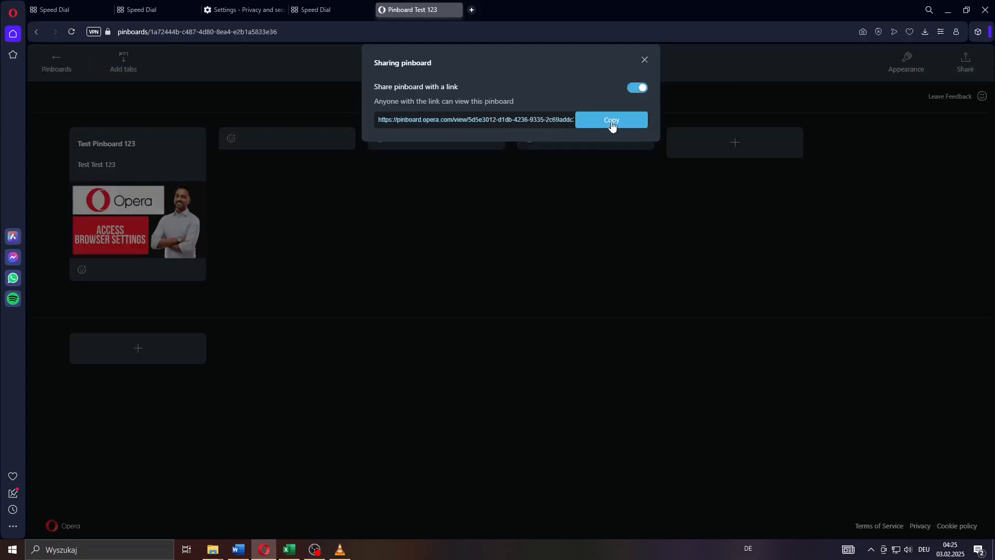
left_click(611, 119)
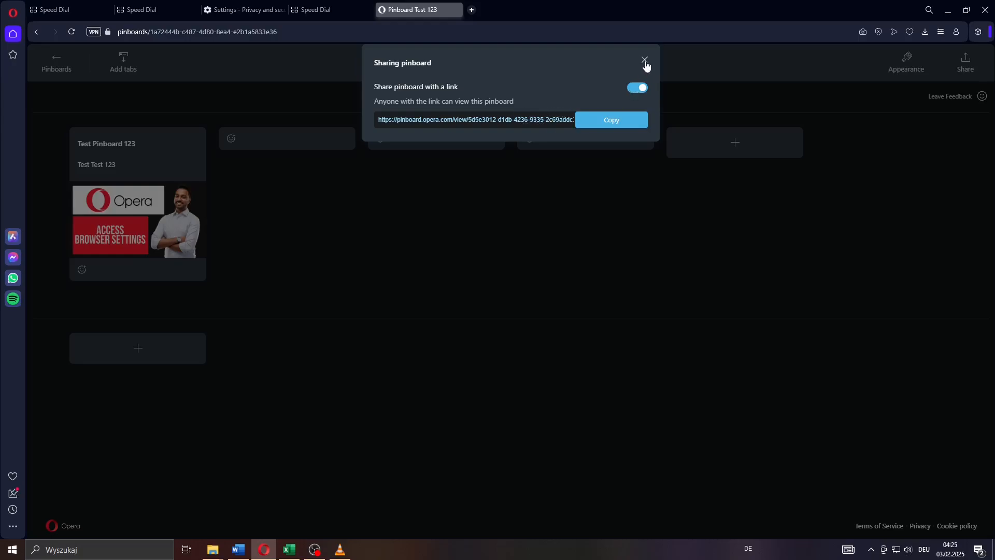
left_click(645, 63)
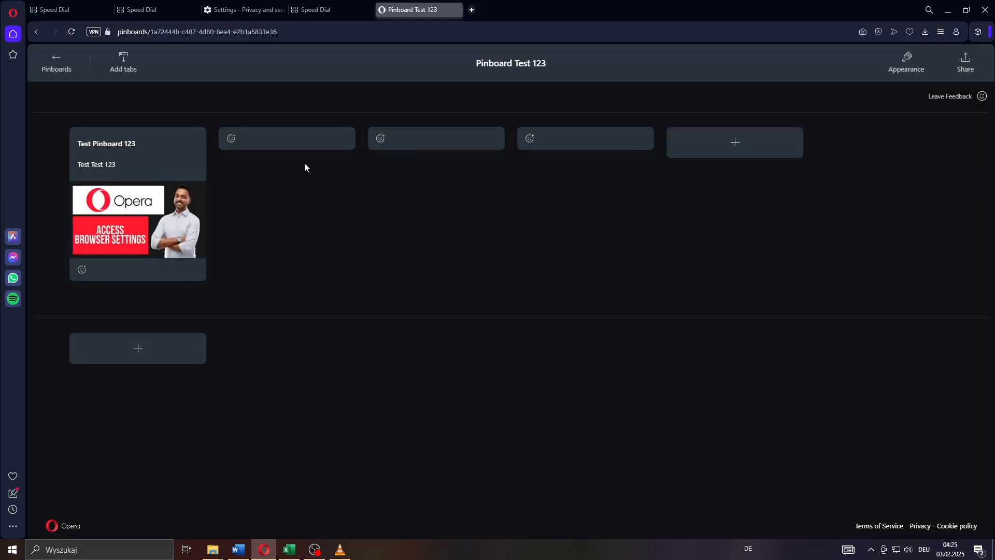
mouse_move(56, 63)
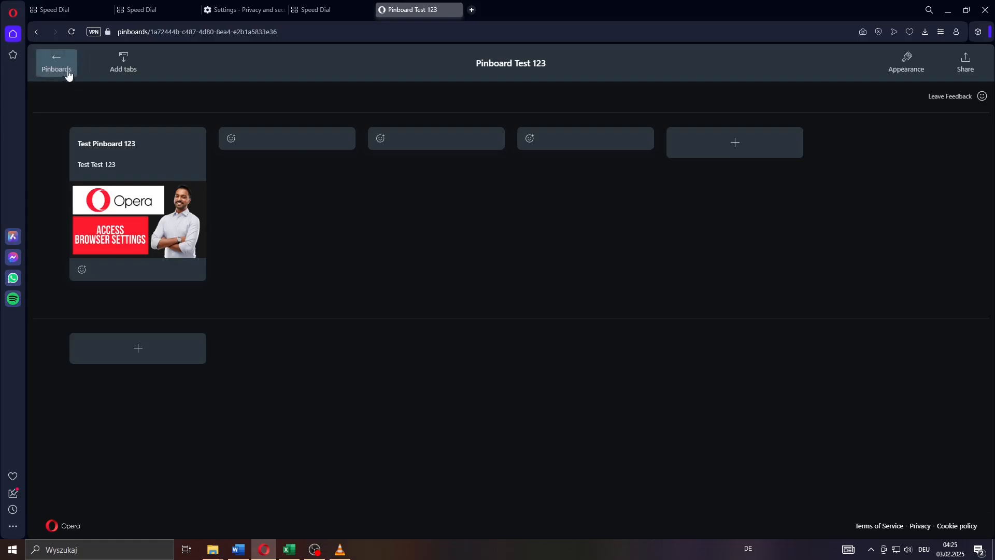
left_click(56, 63)
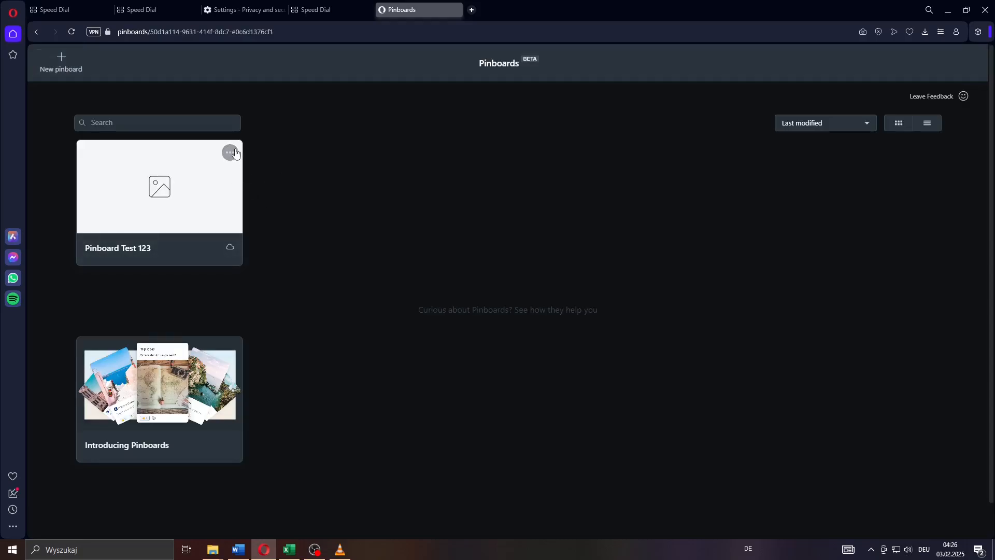
Make a copy of Pinboard Test 123, then remove the original board.
left_click(229, 152)
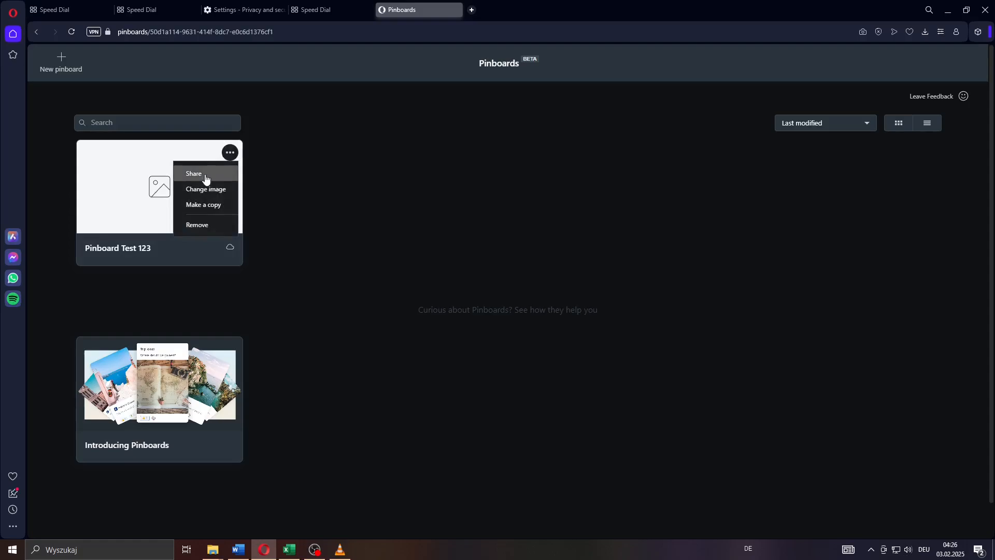
left_click(203, 204)
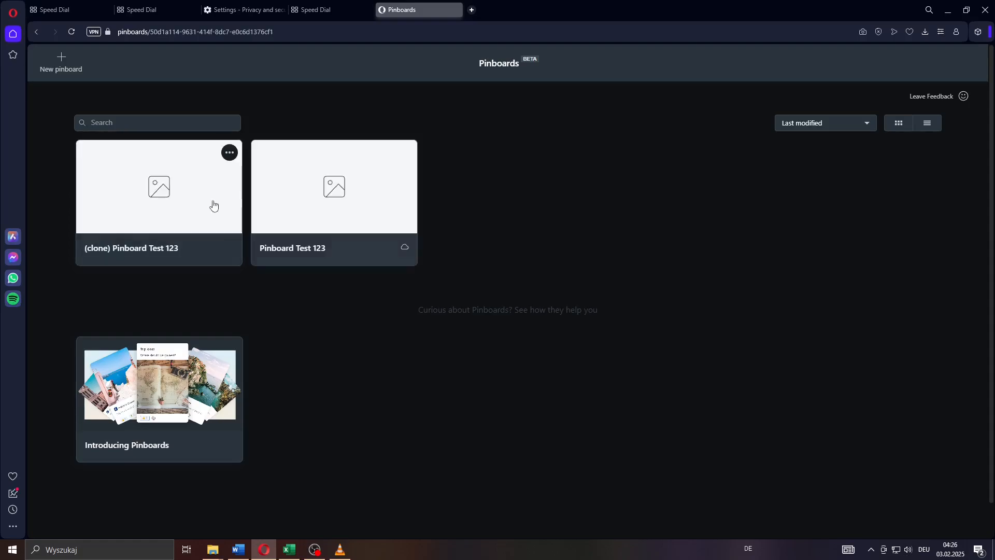
left_click(405, 153)
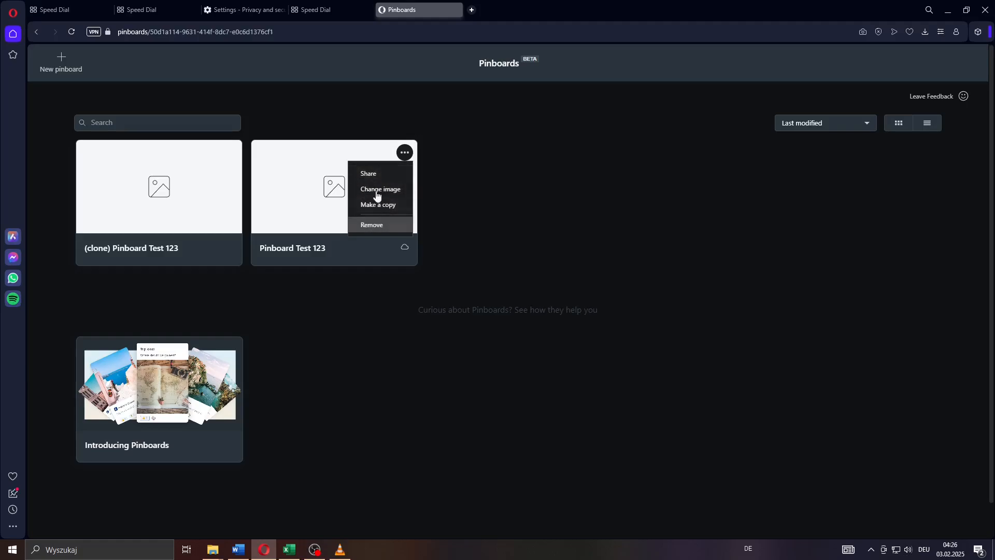
left_click(372, 224)
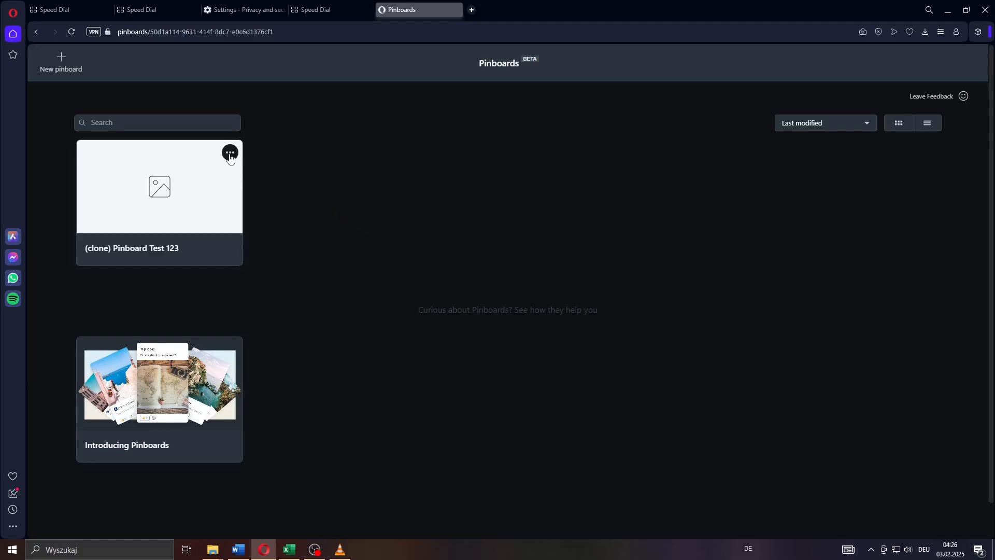
left_click(229, 152)
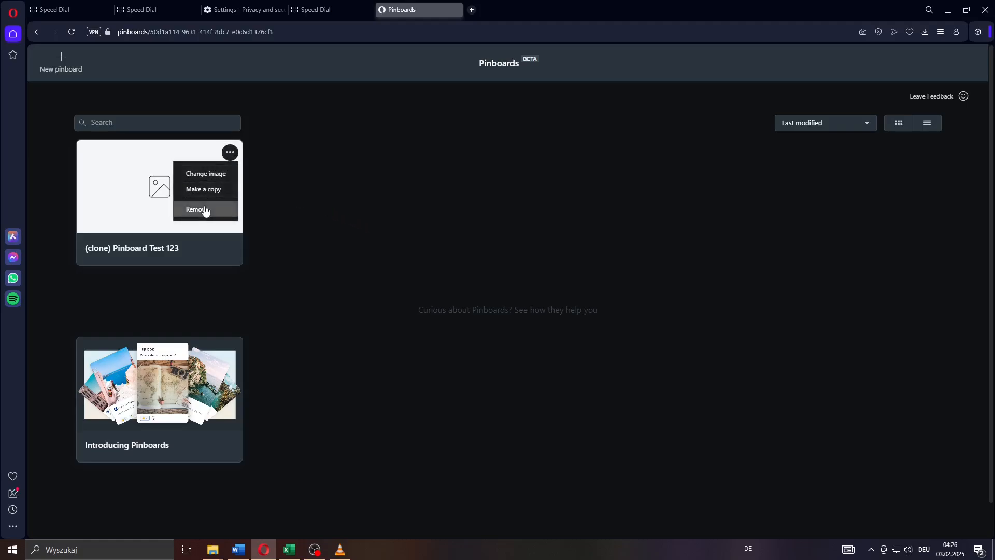